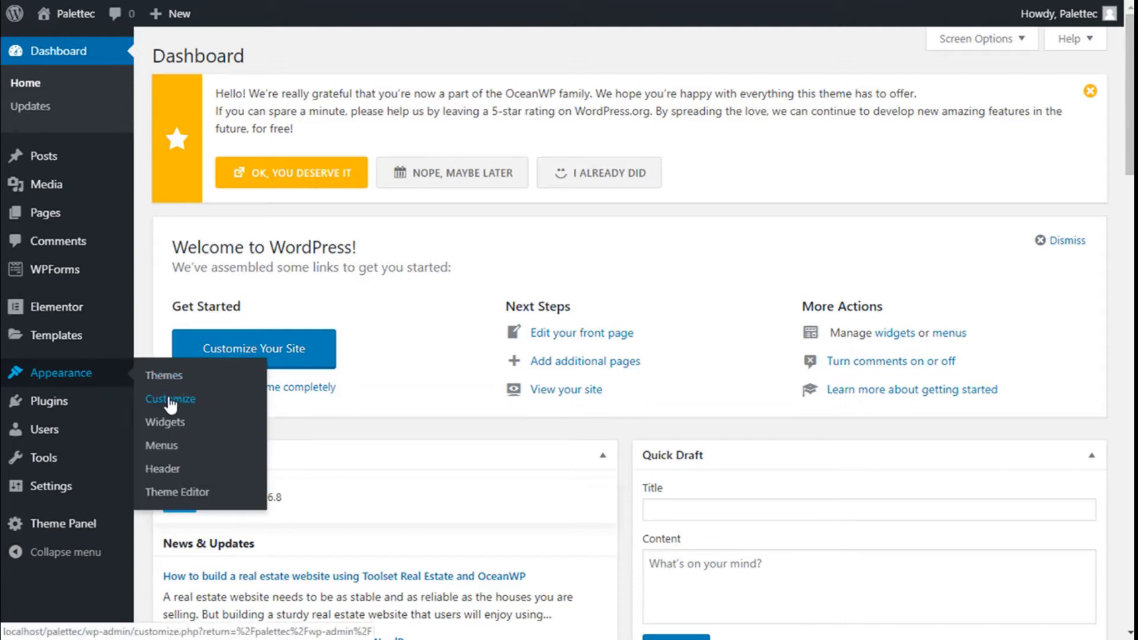
Step: Open the Customizer from Appearance to preview the Palettec home page
{"action": "left_click", "coordinate": [170, 399]}
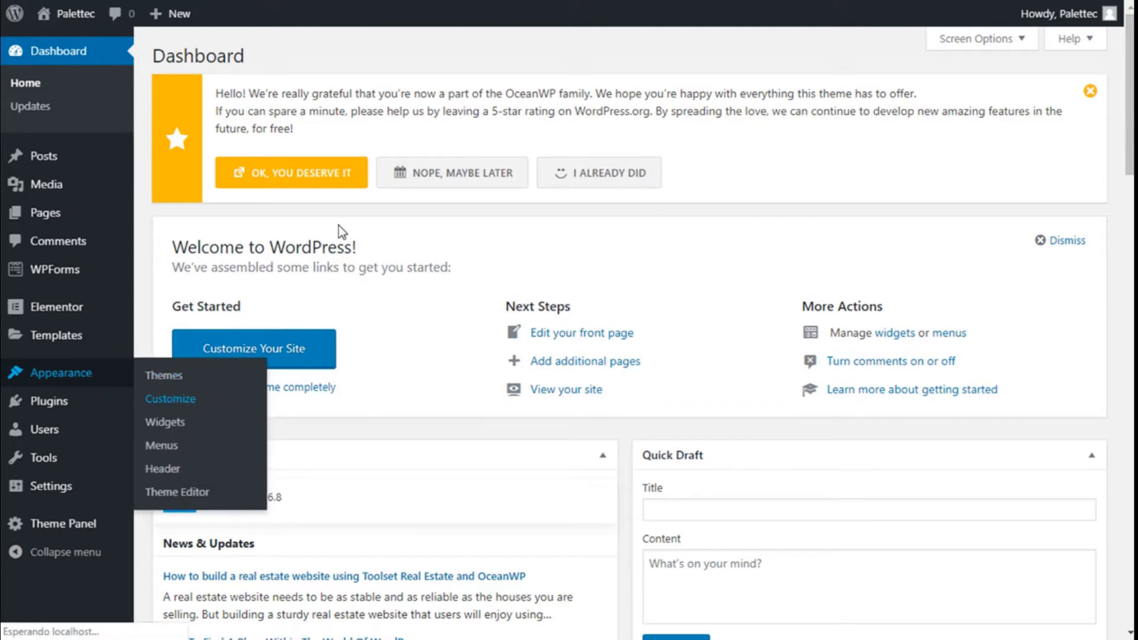
{"action": "left_click", "coordinate": [171, 399]}
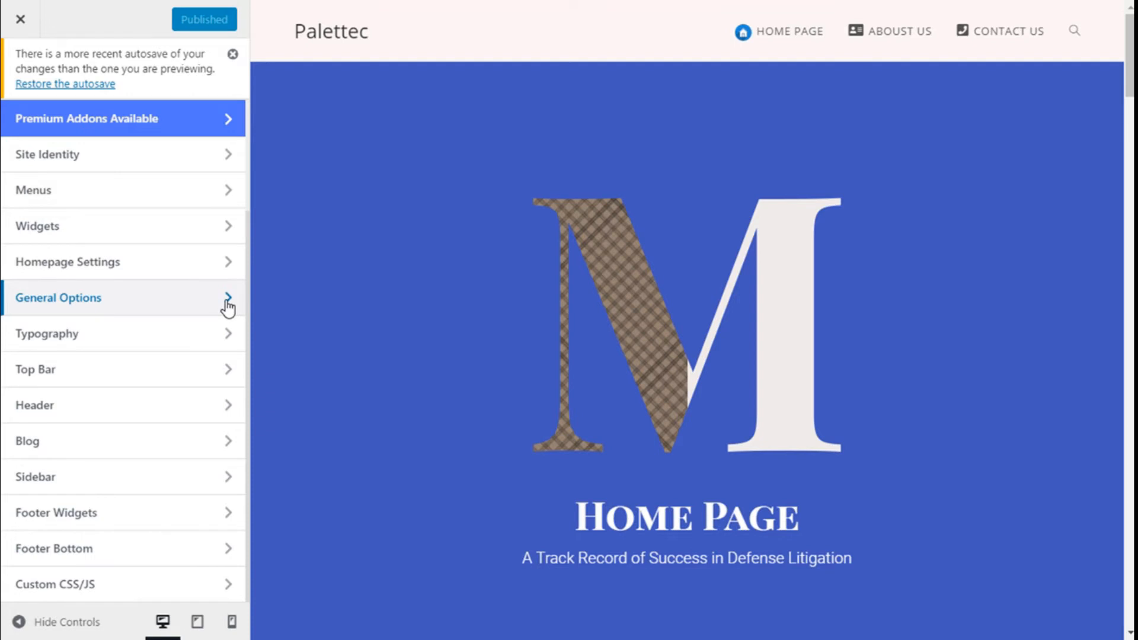
Step: Go to General Options > General Styling and scroll through its colour options
{"action": "left_click", "coordinate": [57, 298]}
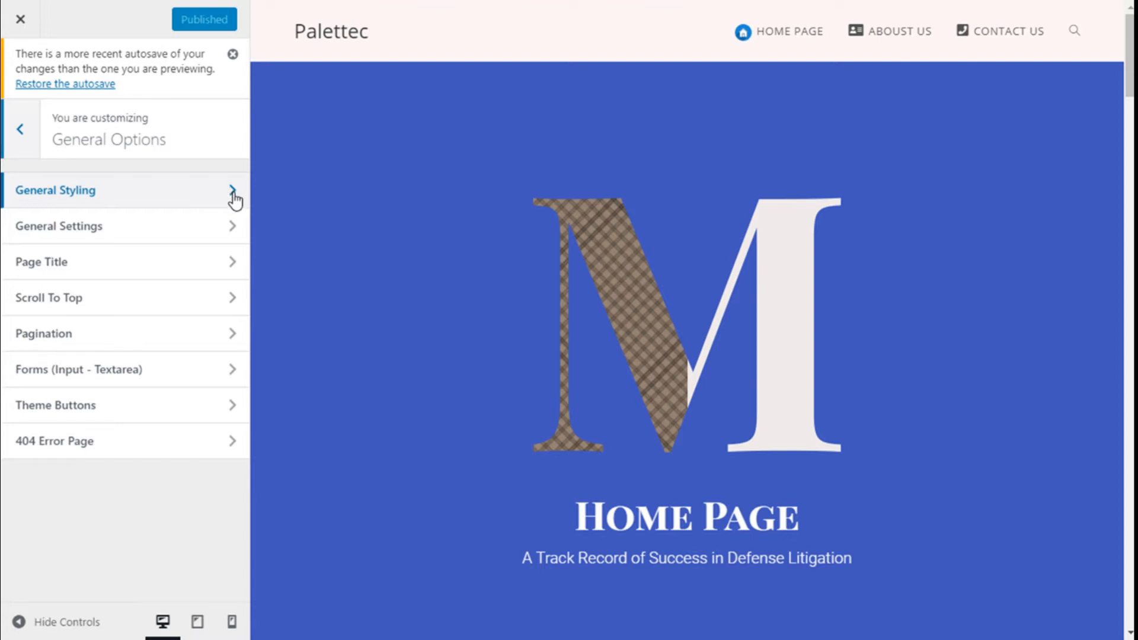
{"action": "left_click", "coordinate": [57, 190]}
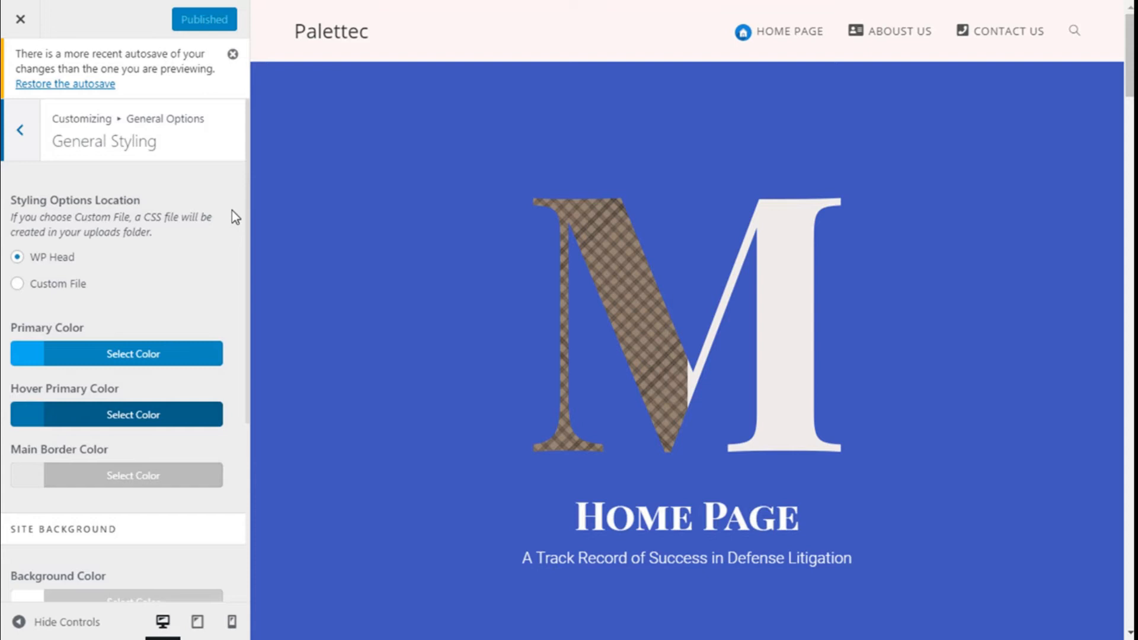
{"action": "mouse_move", "coordinate": [174, 198]}
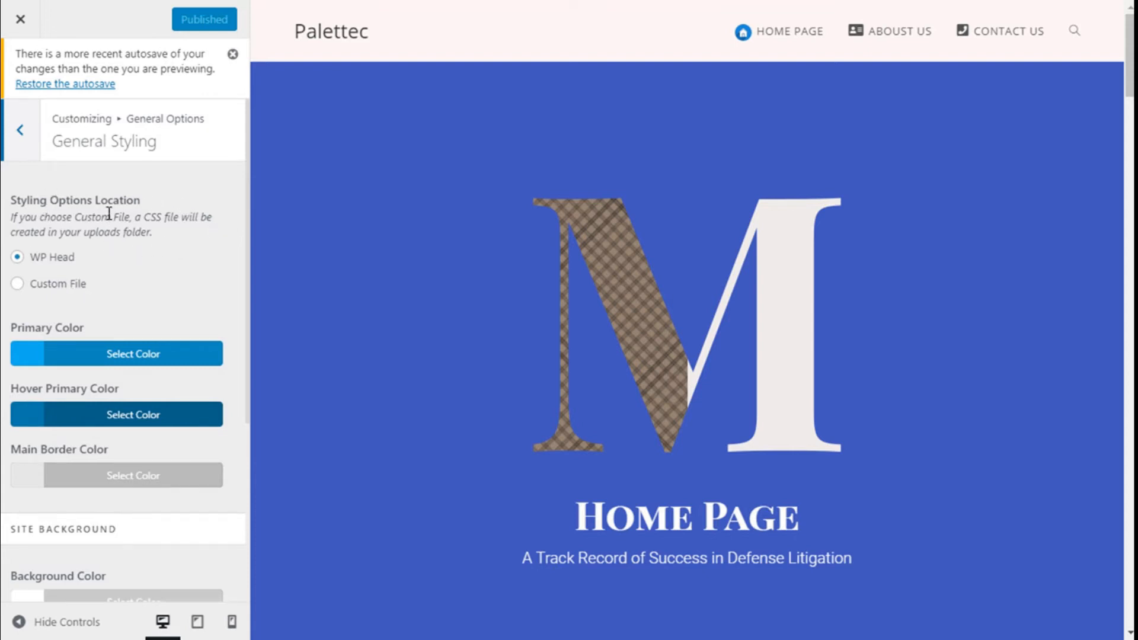
{"action": "scroll", "scroll_direction": "down", "scroll_amount": 3}
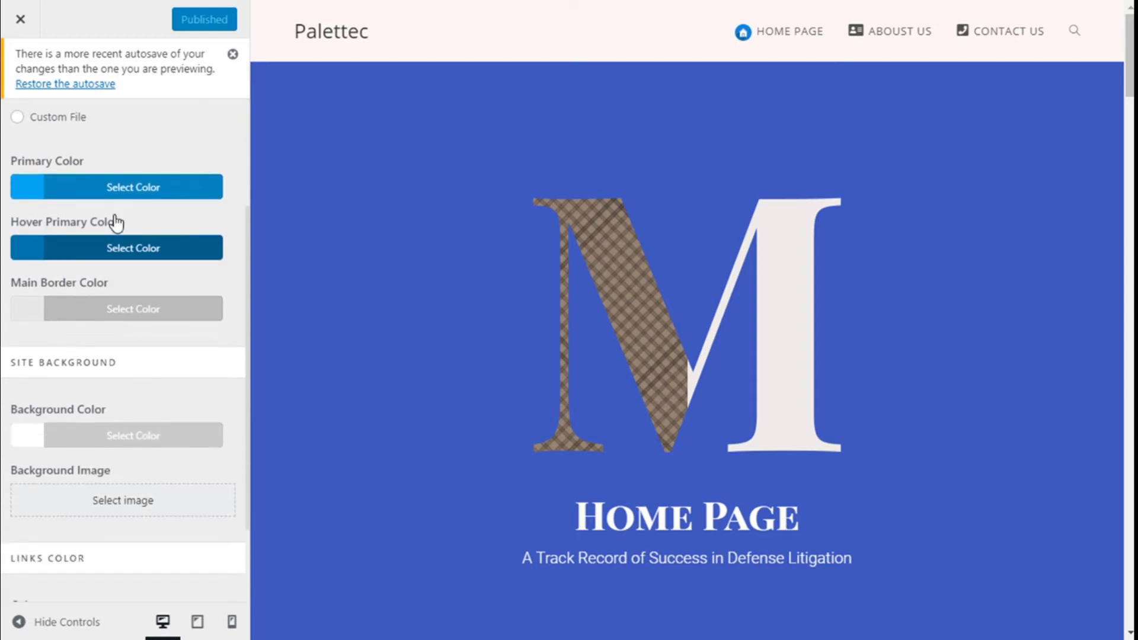
{"action": "mouse_move", "coordinate": [54, 184]}
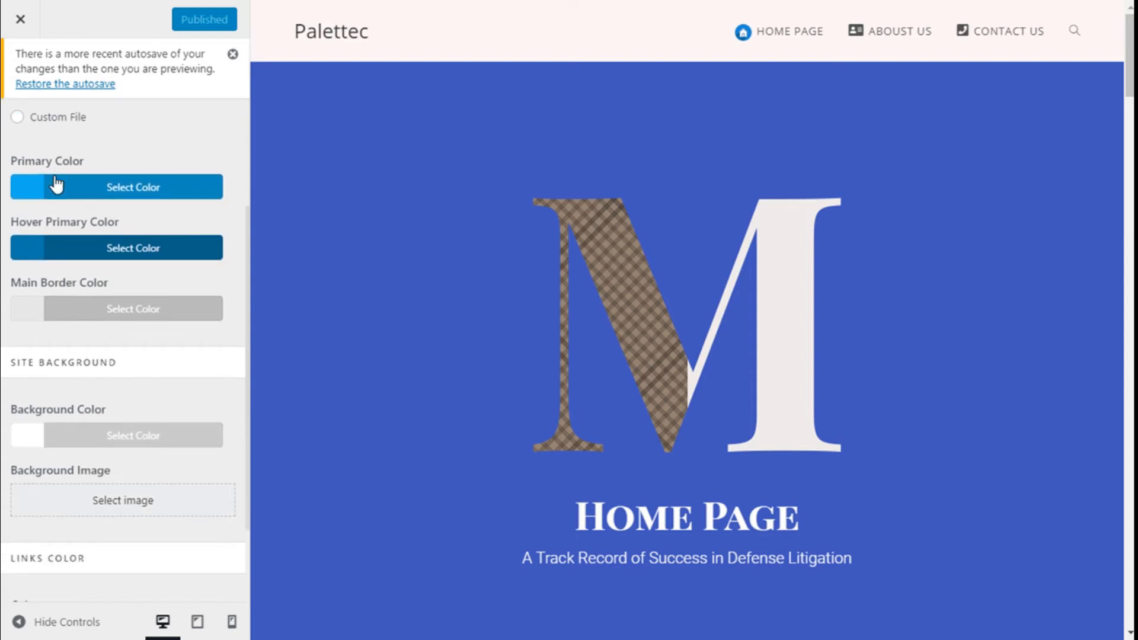
{"action": "mouse_move", "coordinate": [72, 293]}
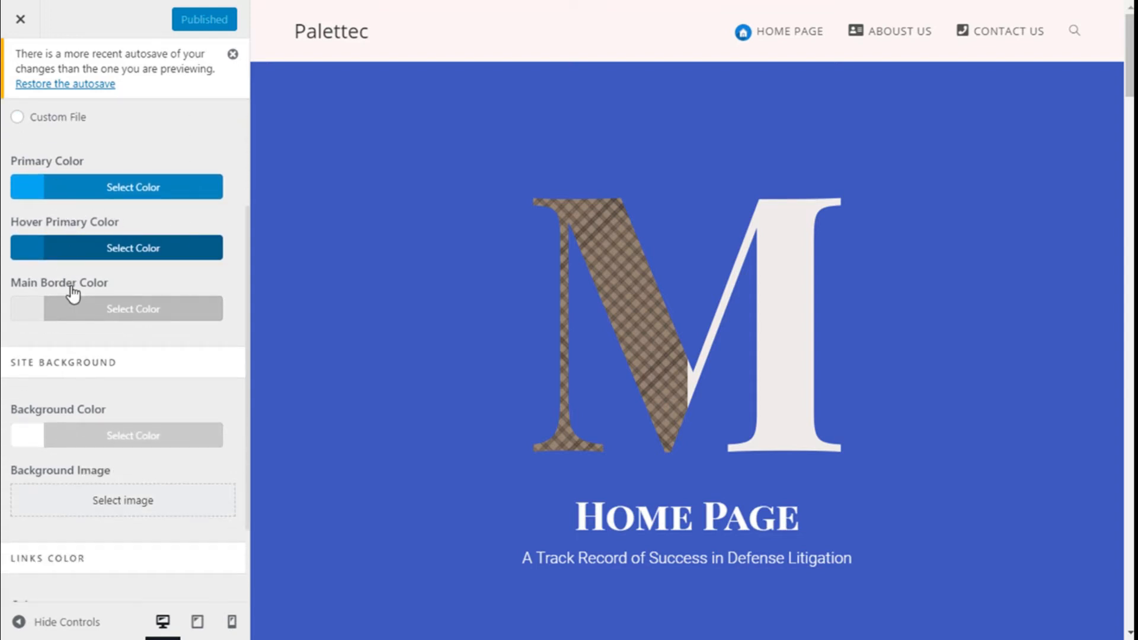
{"action": "scroll", "scroll_direction": "down", "scroll_amount": 3}
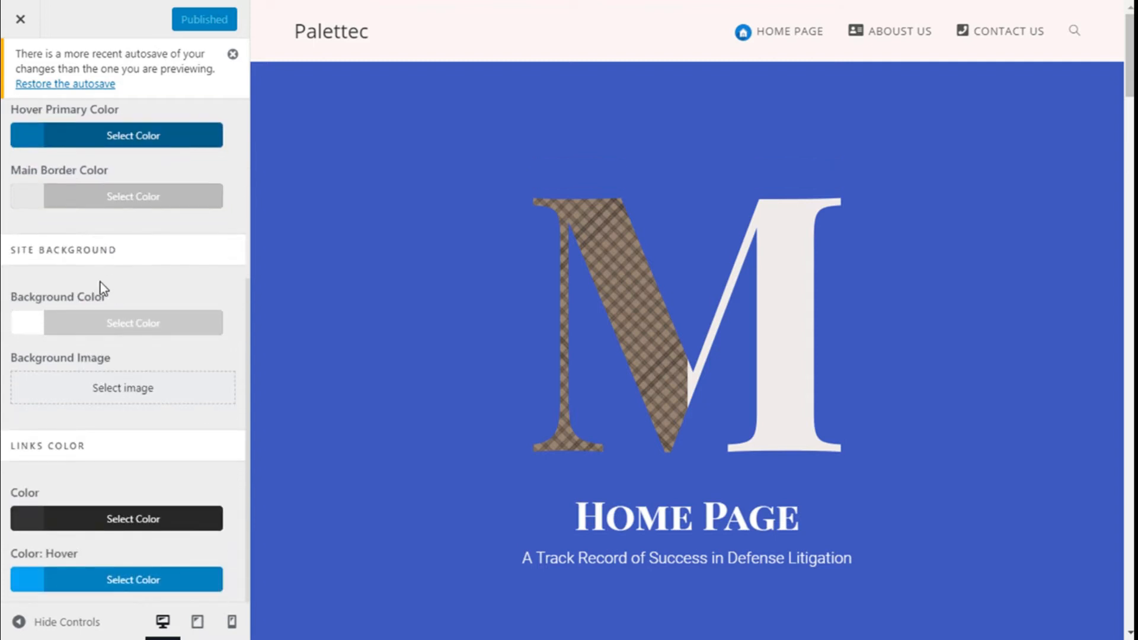
{"action": "mouse_move", "coordinate": [114, 230]}
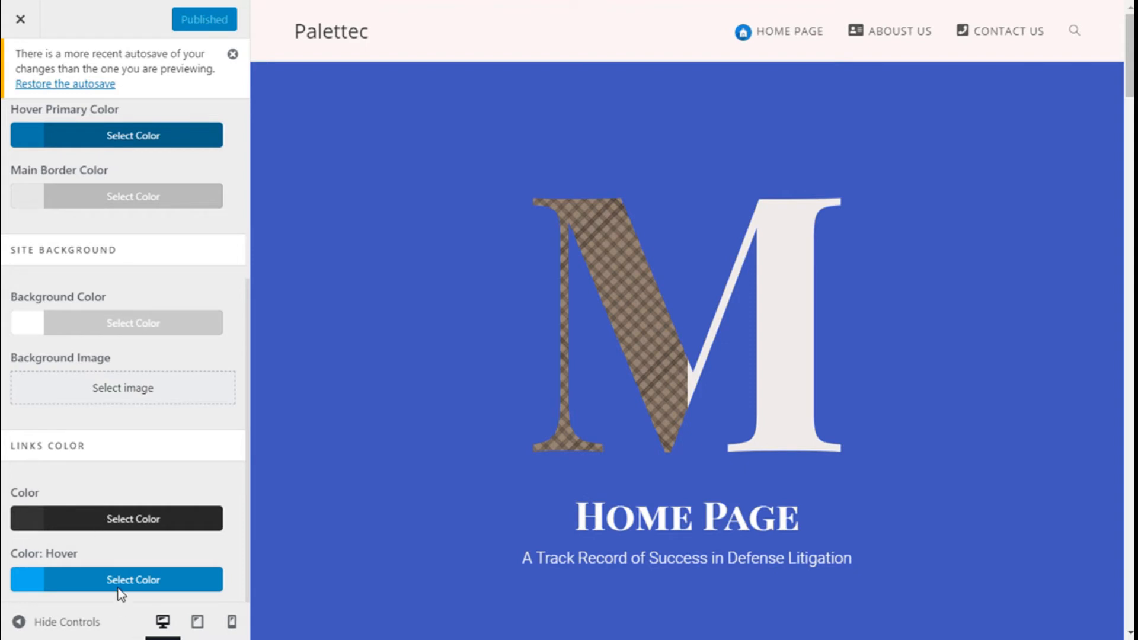
{"action": "mouse_move", "coordinate": [481, 490]}
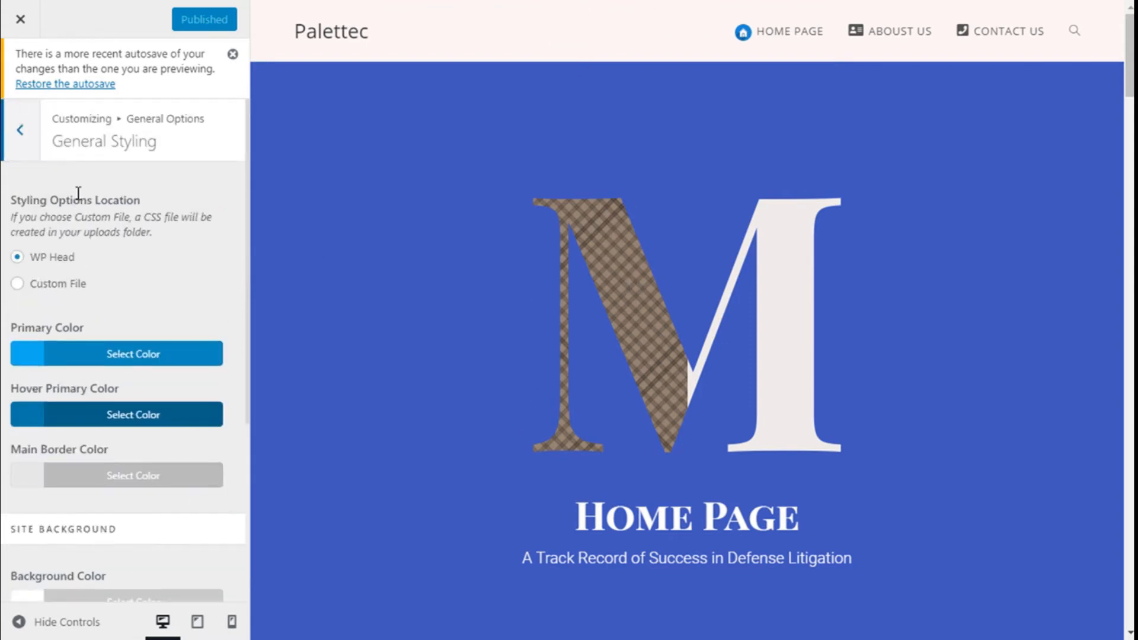
{"action": "mouse_move", "coordinate": [140, 272]}
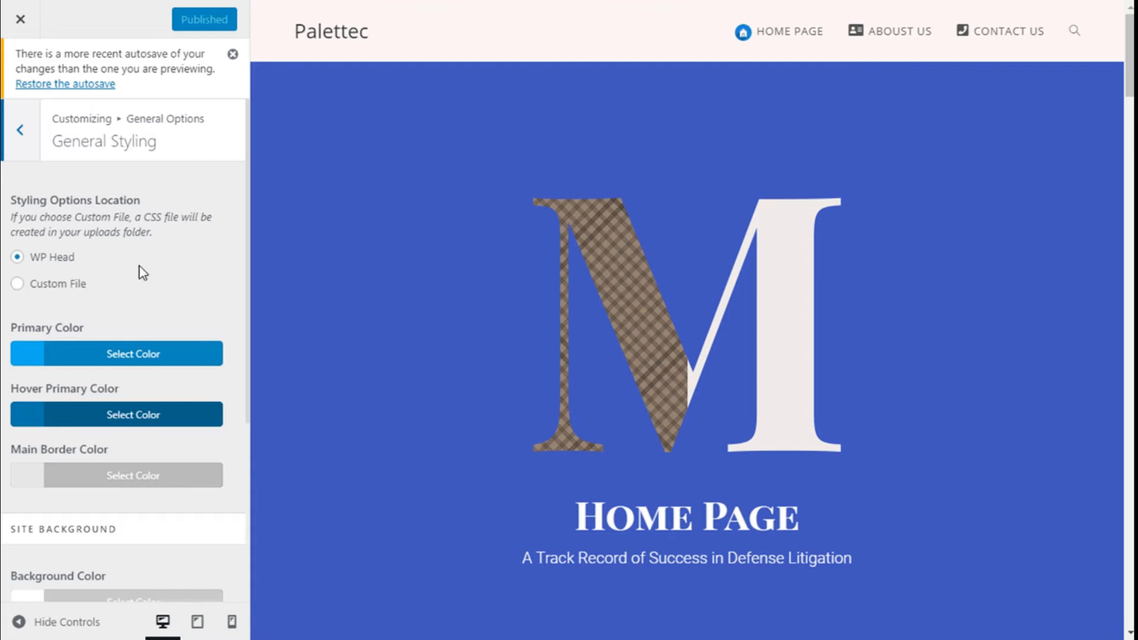
{"action": "mouse_move", "coordinate": [33, 353]}
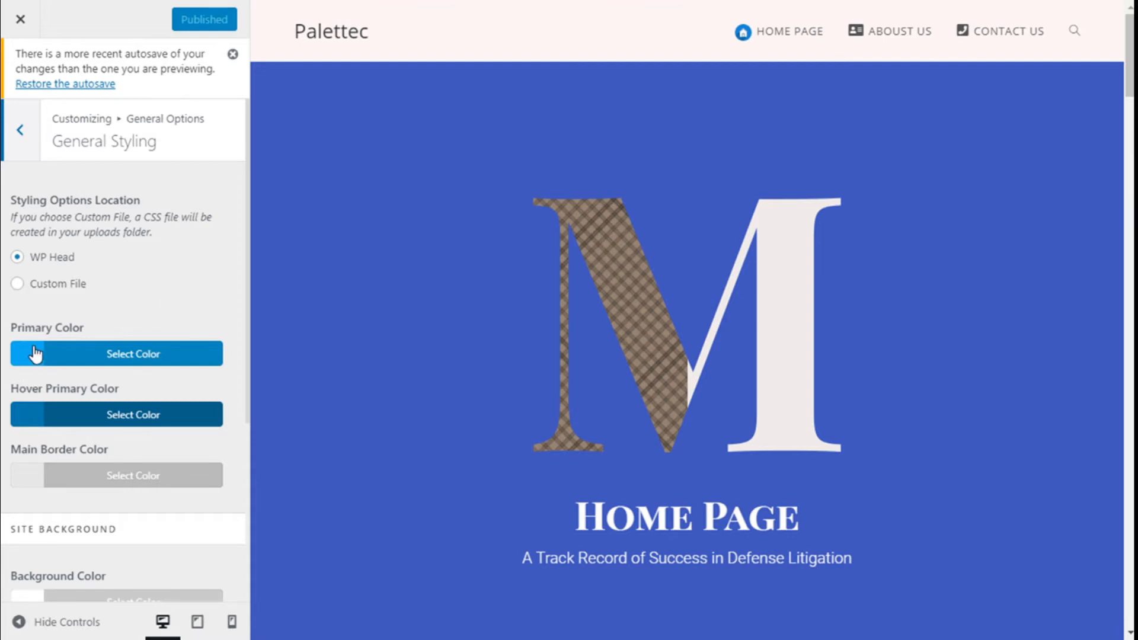
Step: Set the primary colour to orange (#dd9933) and hover primary colour to yellow (#eeee22)
{"action": "left_click", "coordinate": [116, 354]}
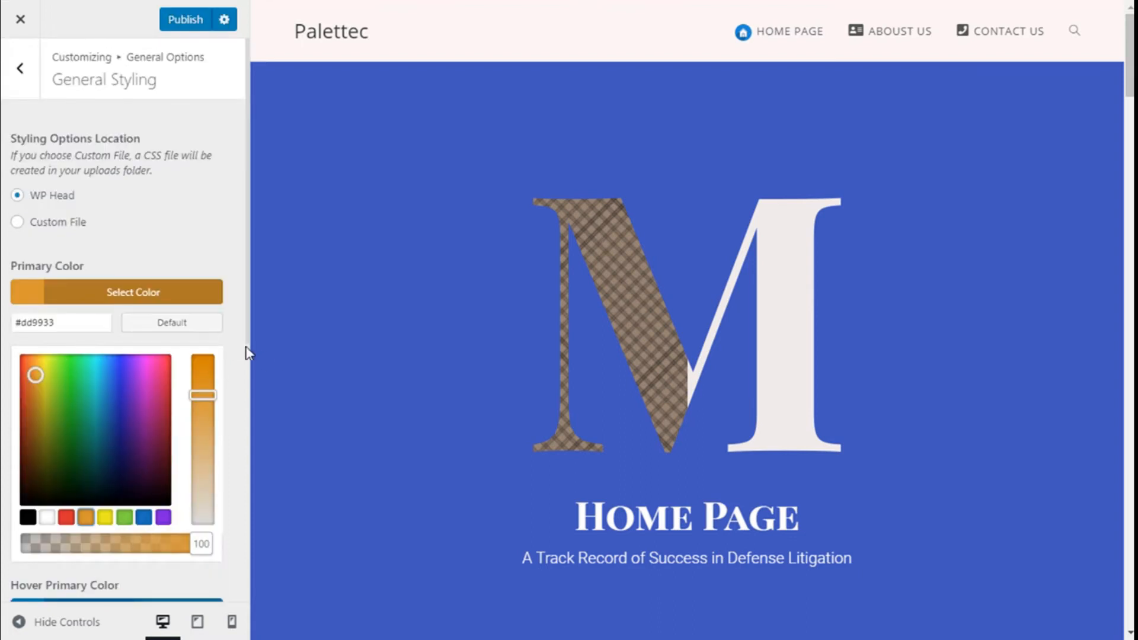
{"action": "scroll", "scroll_direction": "down", "scroll_amount": 3}
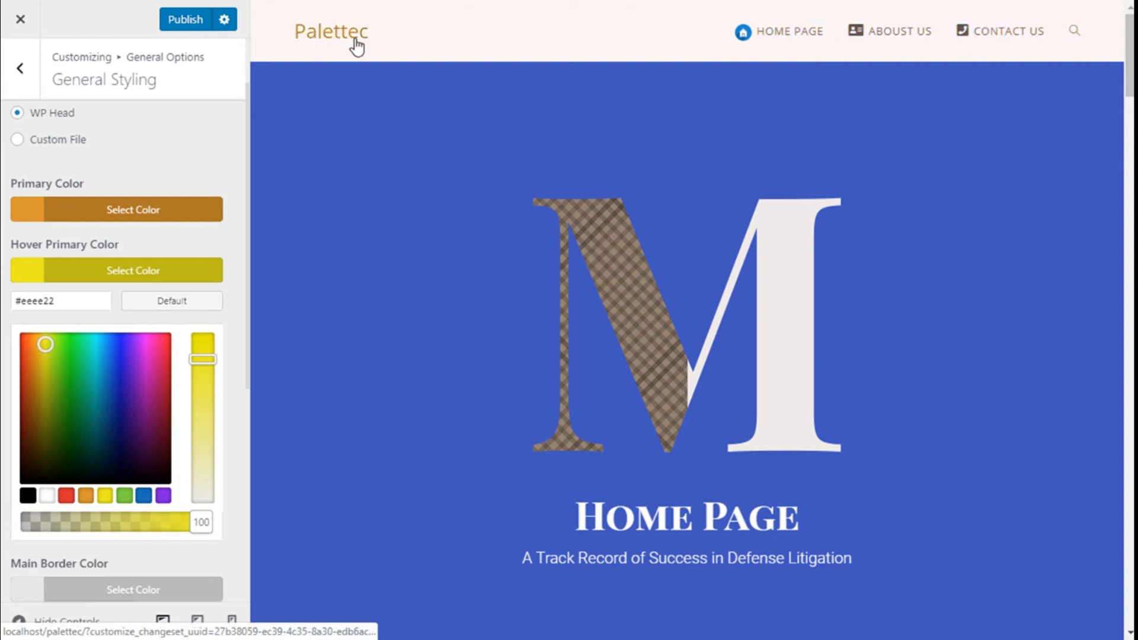
{"action": "scroll", "scroll_direction": "down", "scroll_amount": 3}
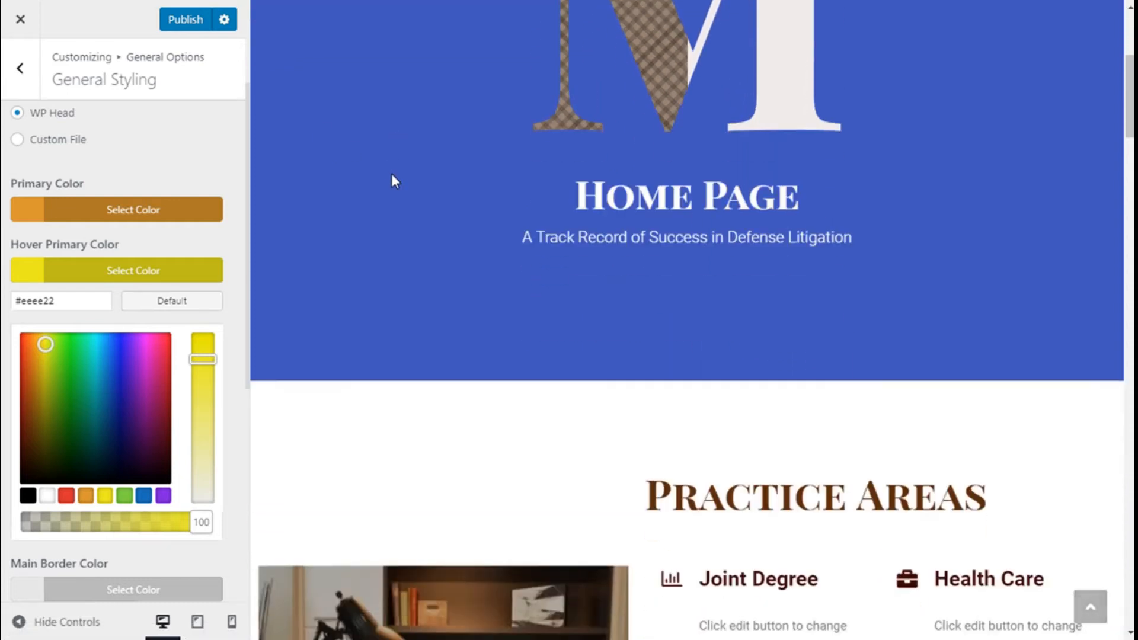
{"action": "scroll", "scroll_direction": "down", "scroll_amount": 3}
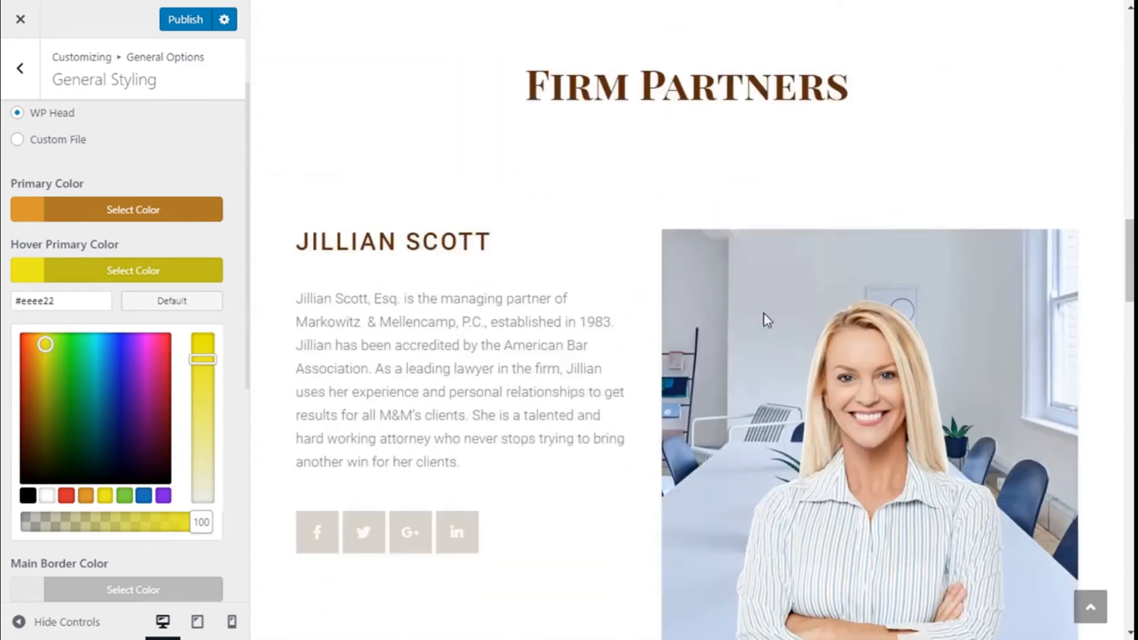
{"action": "scroll", "scroll_direction": "down", "scroll_amount": 3}
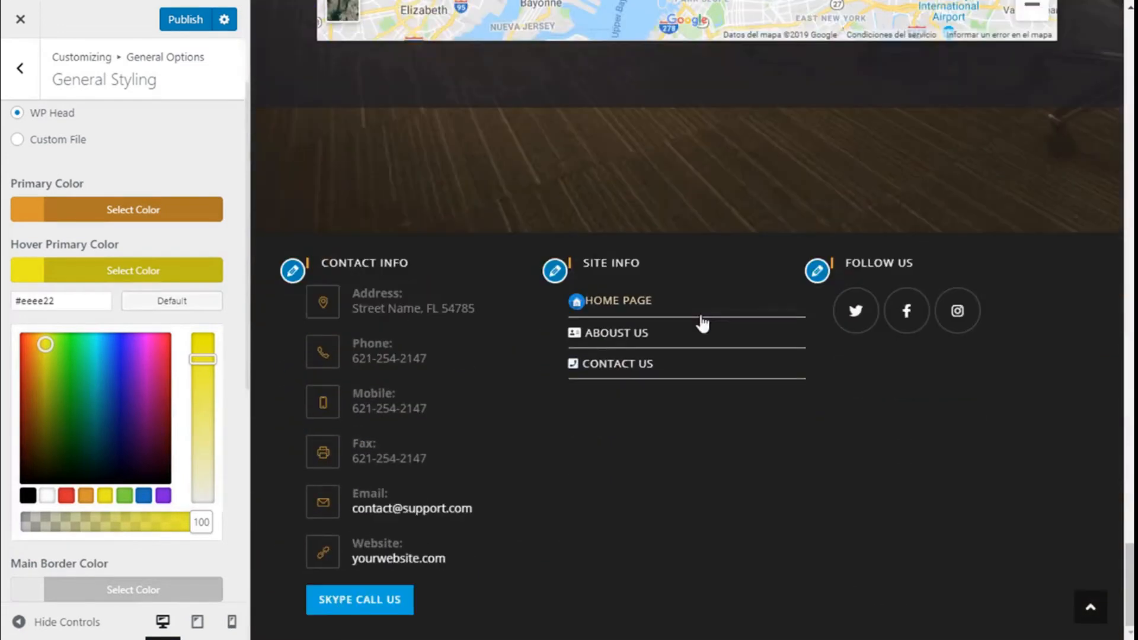
{"action": "mouse_move", "coordinate": [855, 311]}
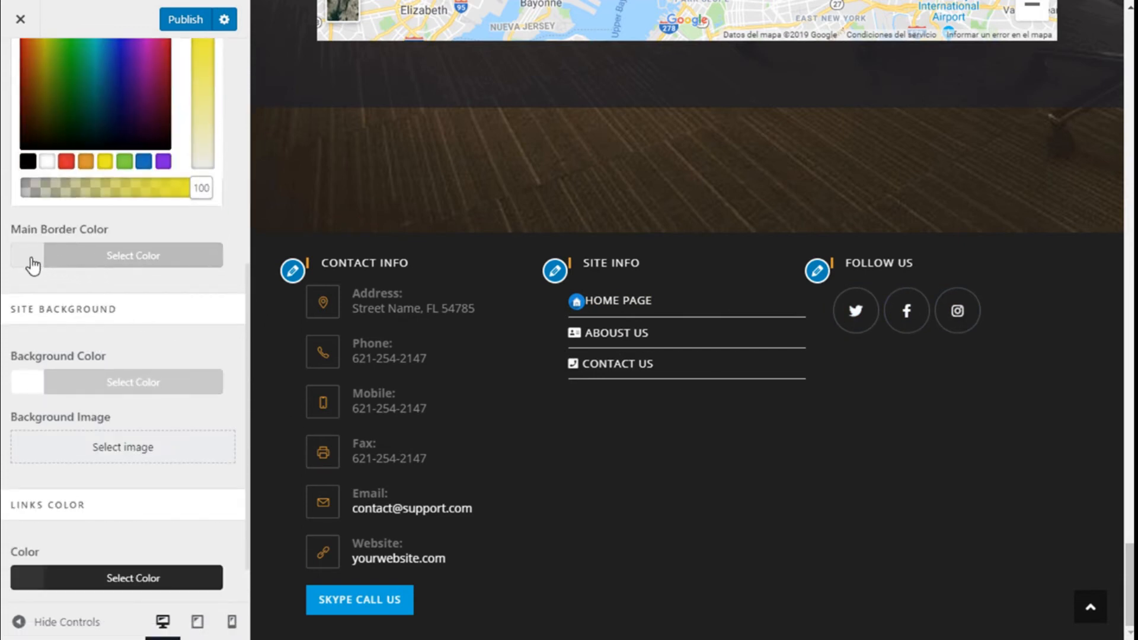
{"action": "left_click", "coordinate": [133, 256]}
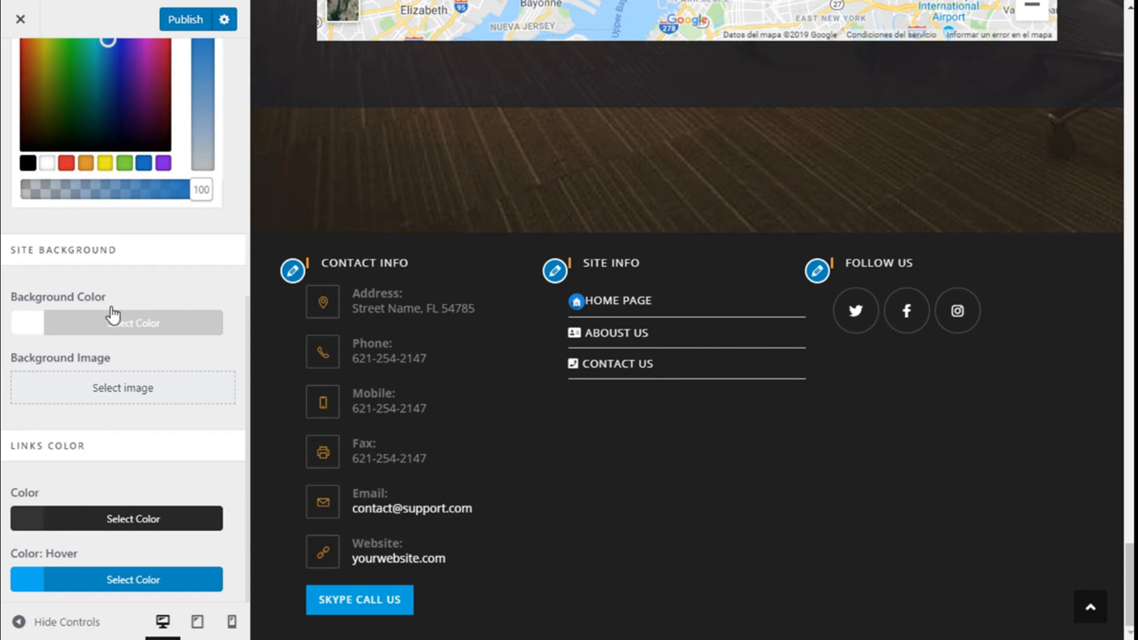
{"action": "mouse_move", "coordinate": [85, 330]}
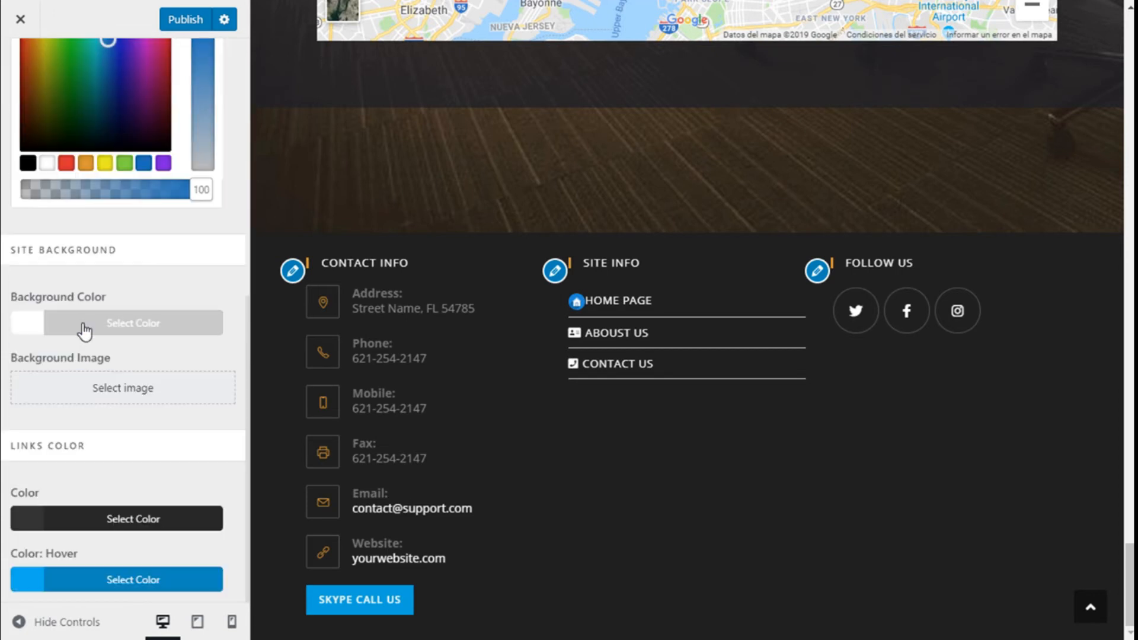
Step: Change the site background colour from white to purple (#8224e3) and check the preview
{"action": "left_click", "coordinate": [133, 323]}
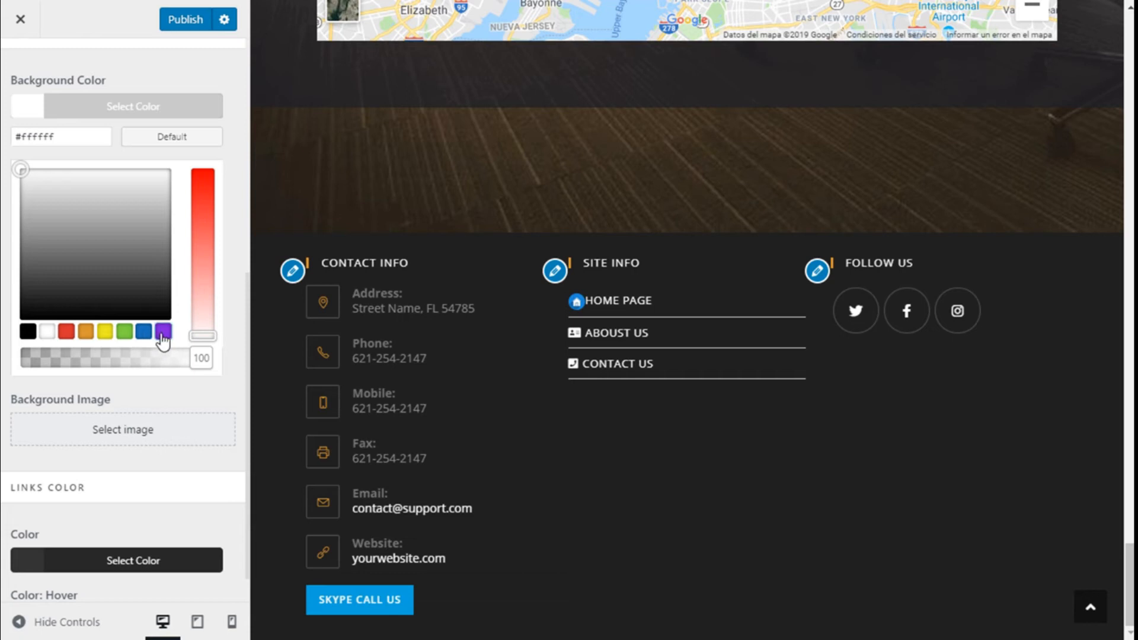
{"action": "left_click", "coordinate": [162, 331]}
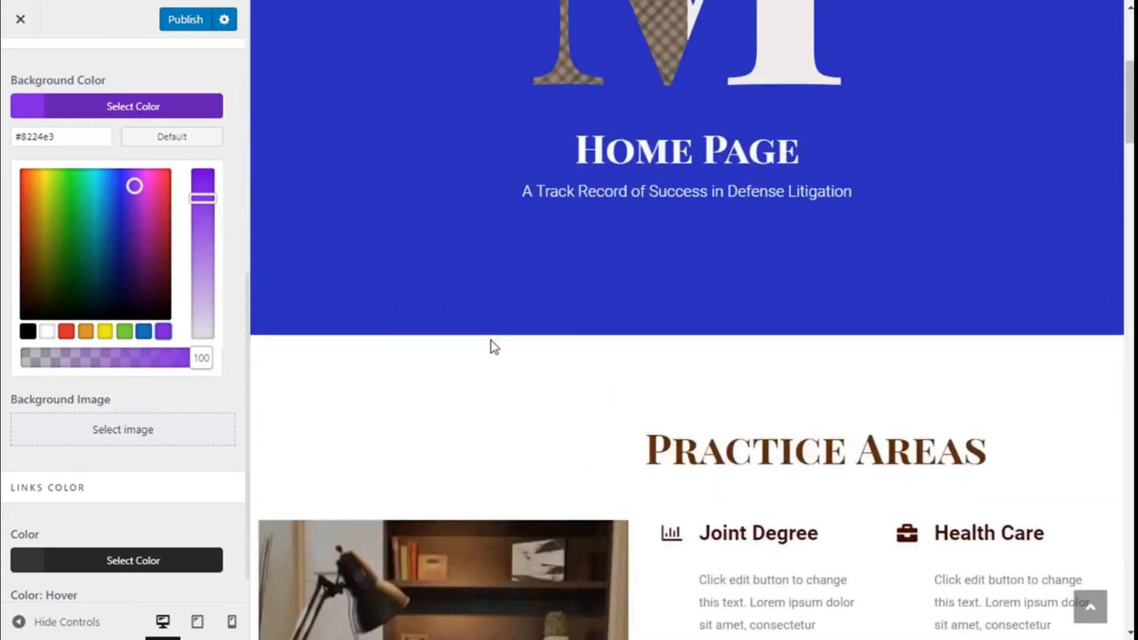
{"action": "scroll", "scroll_direction": "down", "scroll_amount": 3}
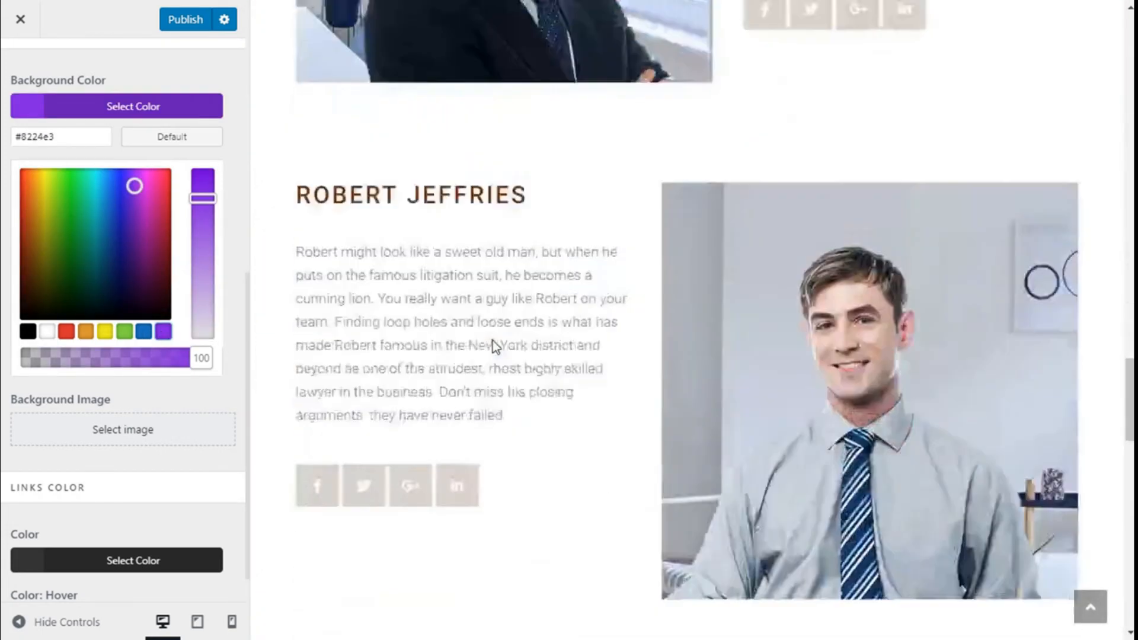
{"action": "scroll", "scroll_direction": "down", "scroll_amount": 3}
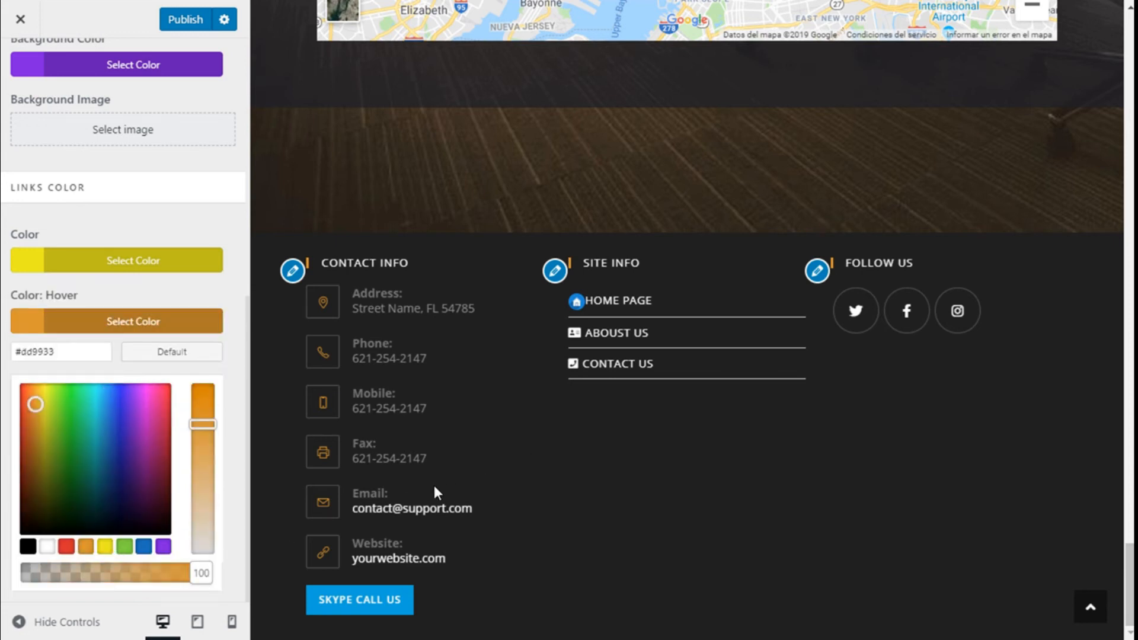
{"action": "mouse_move", "coordinate": [317, 319]}
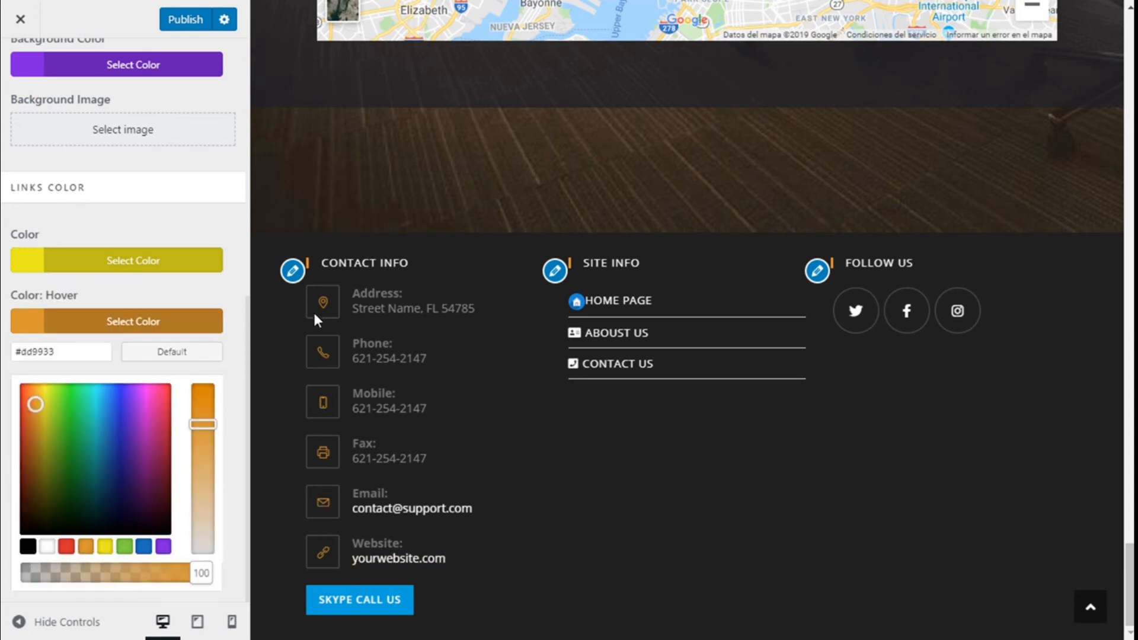
{"action": "mouse_move", "coordinate": [340, 603]}
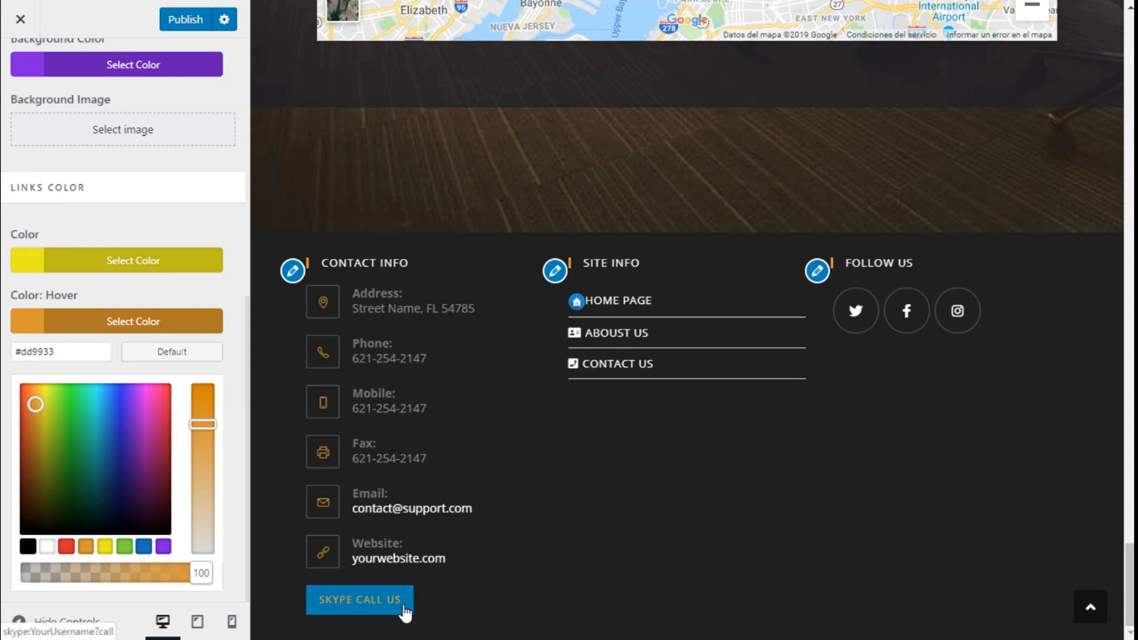
{"action": "mouse_move", "coordinate": [363, 606]}
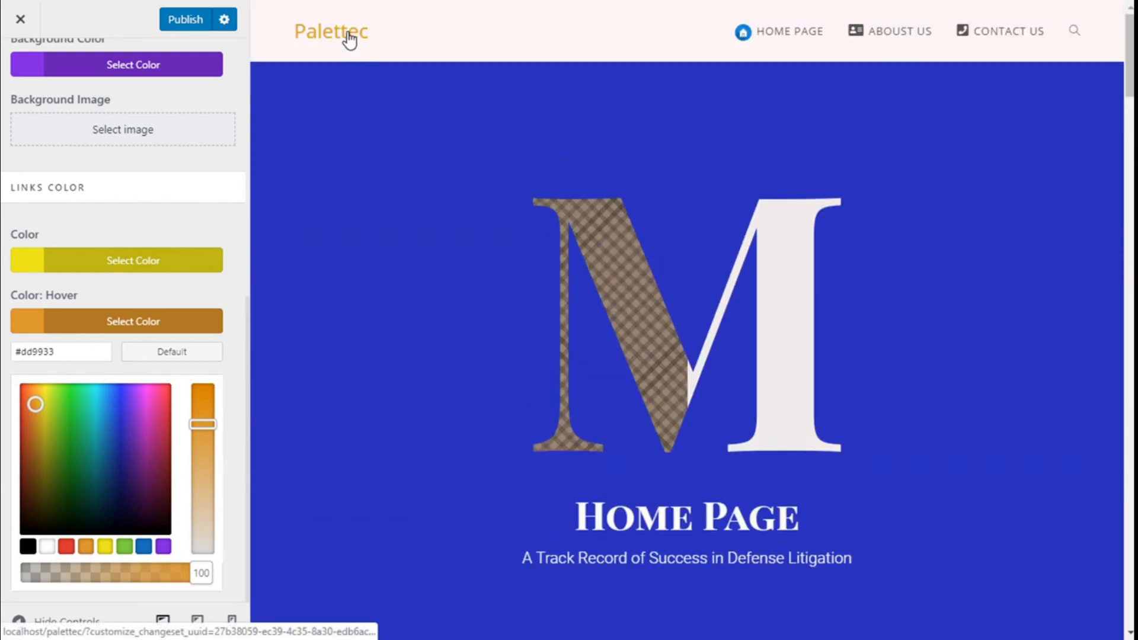
{"action": "mouse_move", "coordinate": [461, 37]}
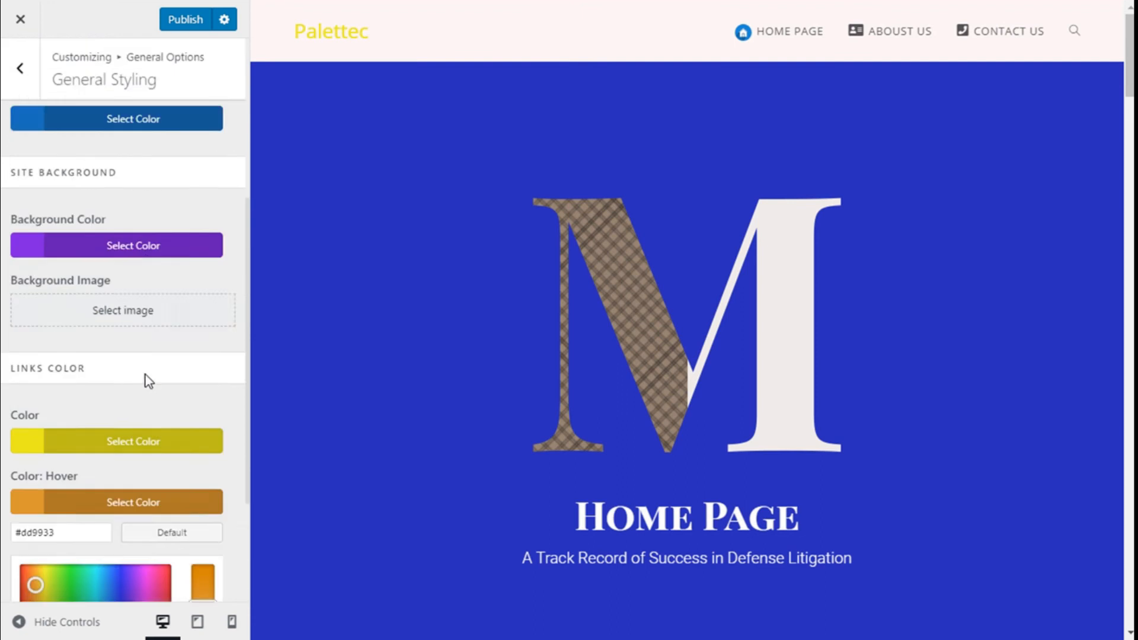
{"action": "scroll", "scroll_direction": "down", "scroll_amount": 3}
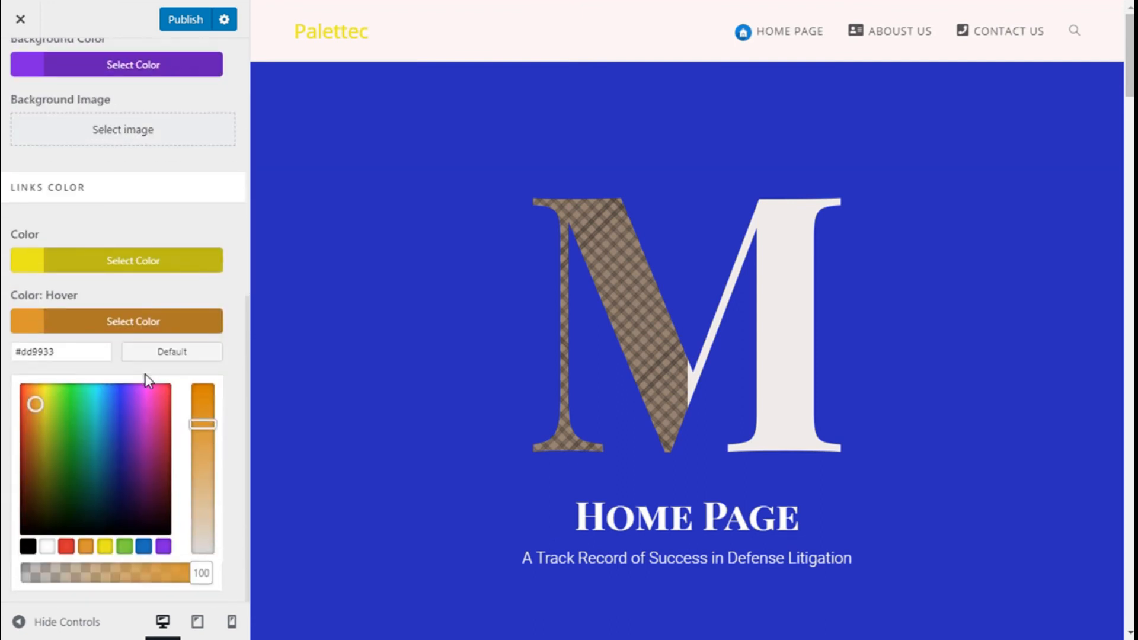
{"action": "mouse_move", "coordinate": [537, 293]}
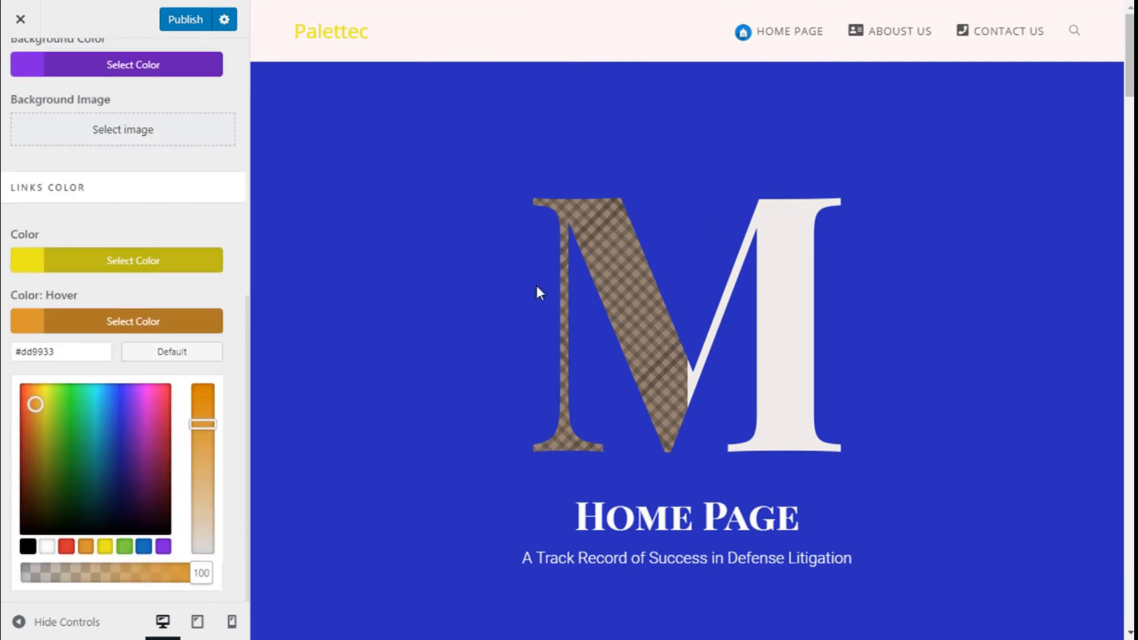
{"action": "scroll", "scroll_direction": "down", "scroll_amount": 3}
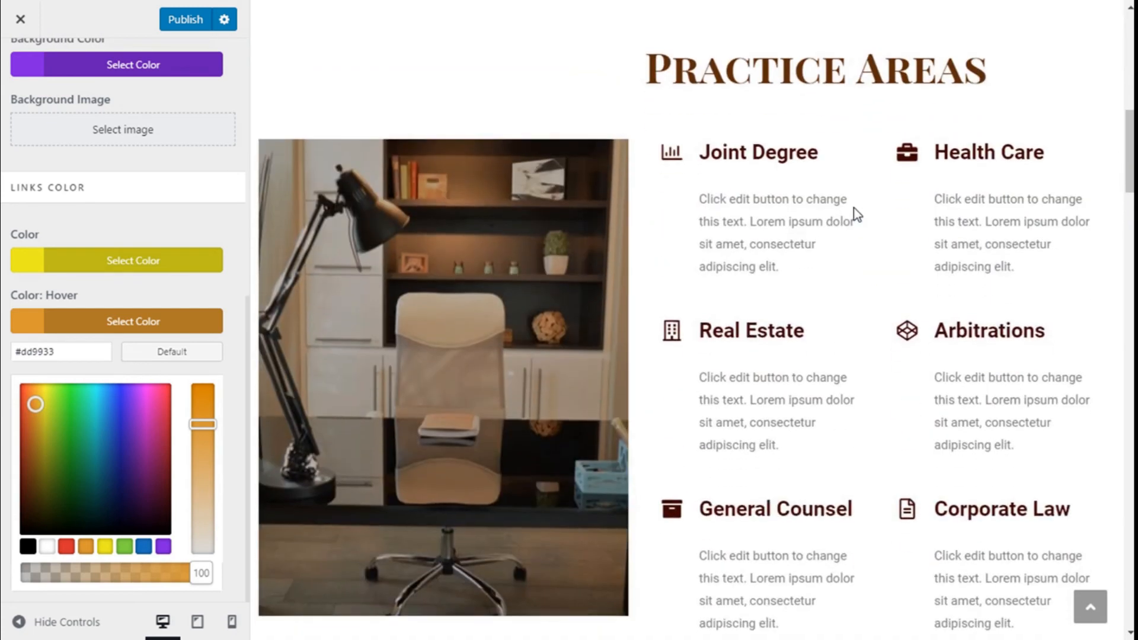
{"action": "scroll", "scroll_direction": "down", "scroll_amount": 3}
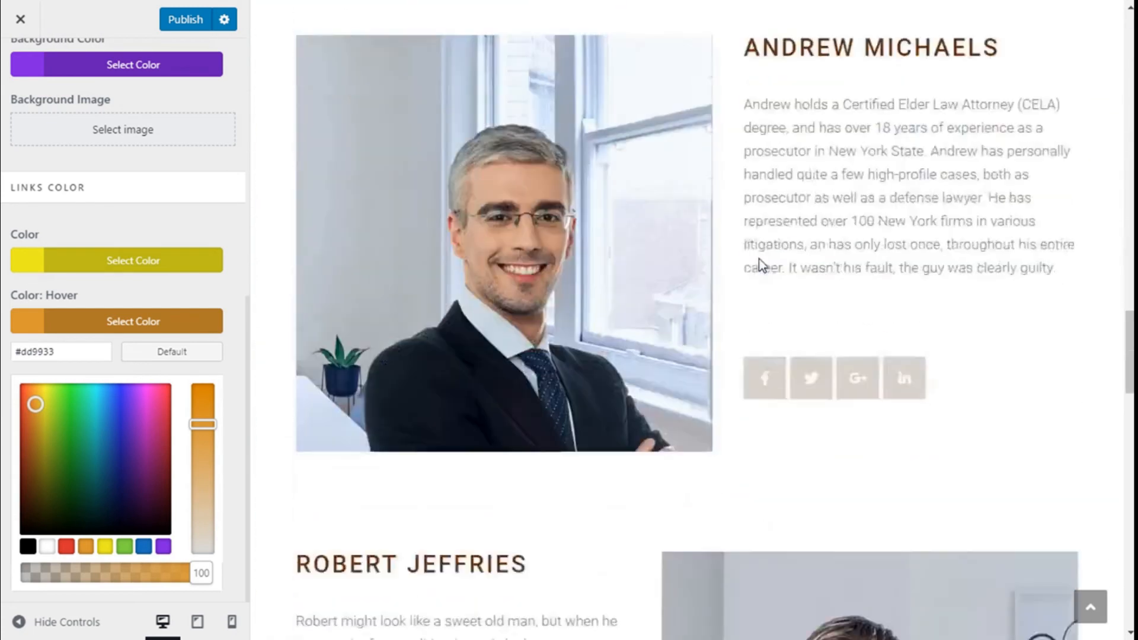
{"action": "scroll", "scroll_direction": "down", "scroll_amount": 3}
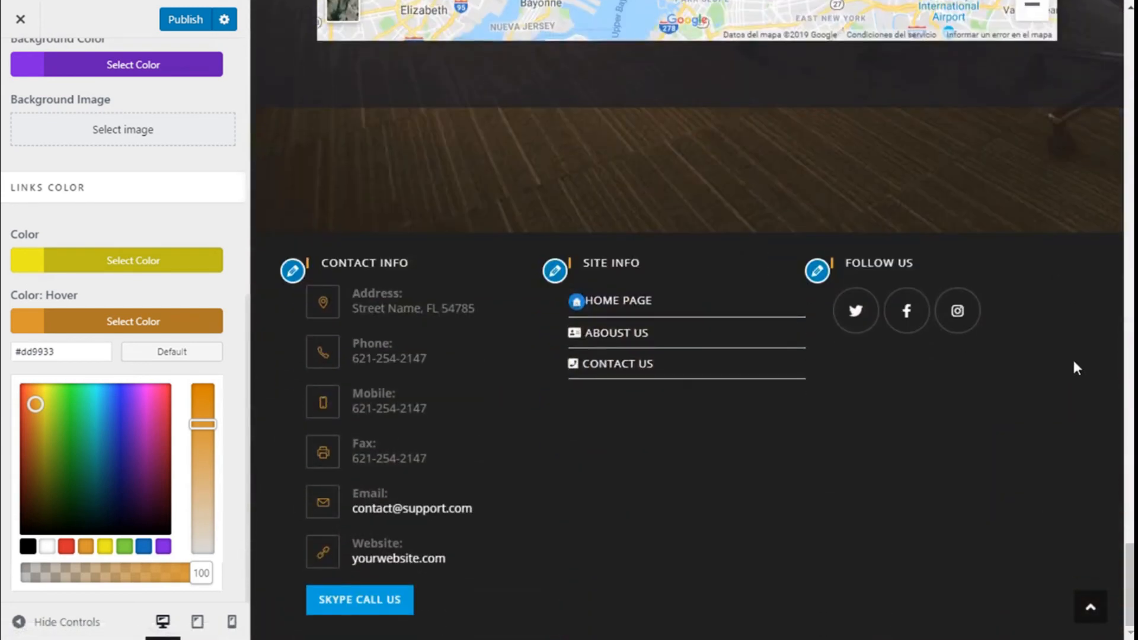
{"action": "mouse_move", "coordinate": [630, 308]}
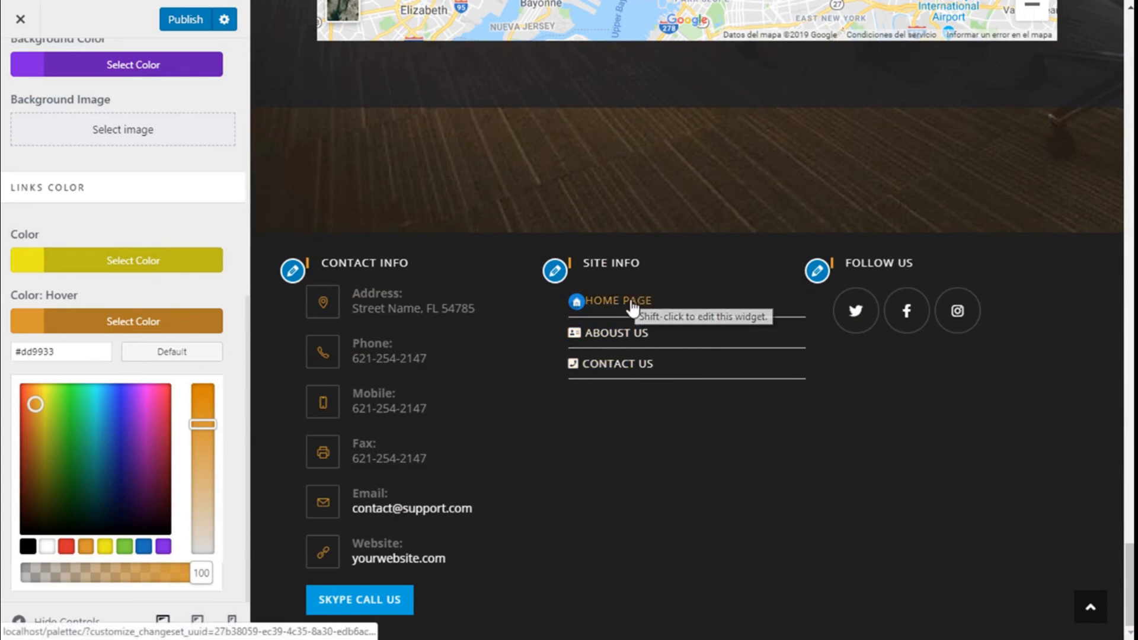
{"action": "mouse_move", "coordinate": [358, 569]}
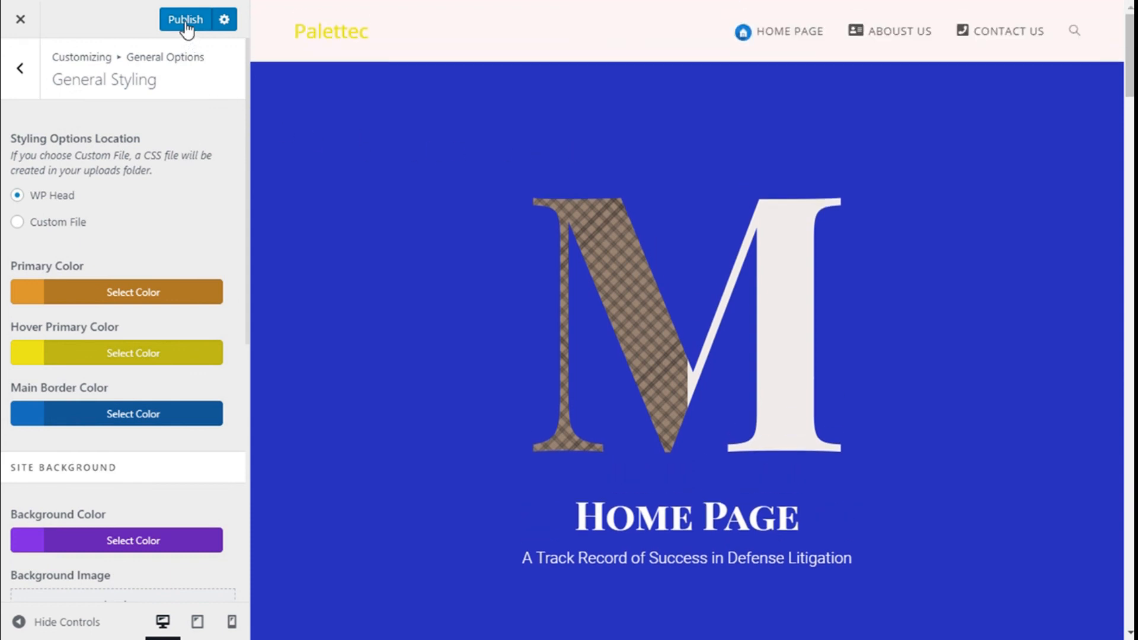
Step: Publish the new colour settings and scroll the live preview down to the footer
{"action": "left_click", "coordinate": [186, 19]}
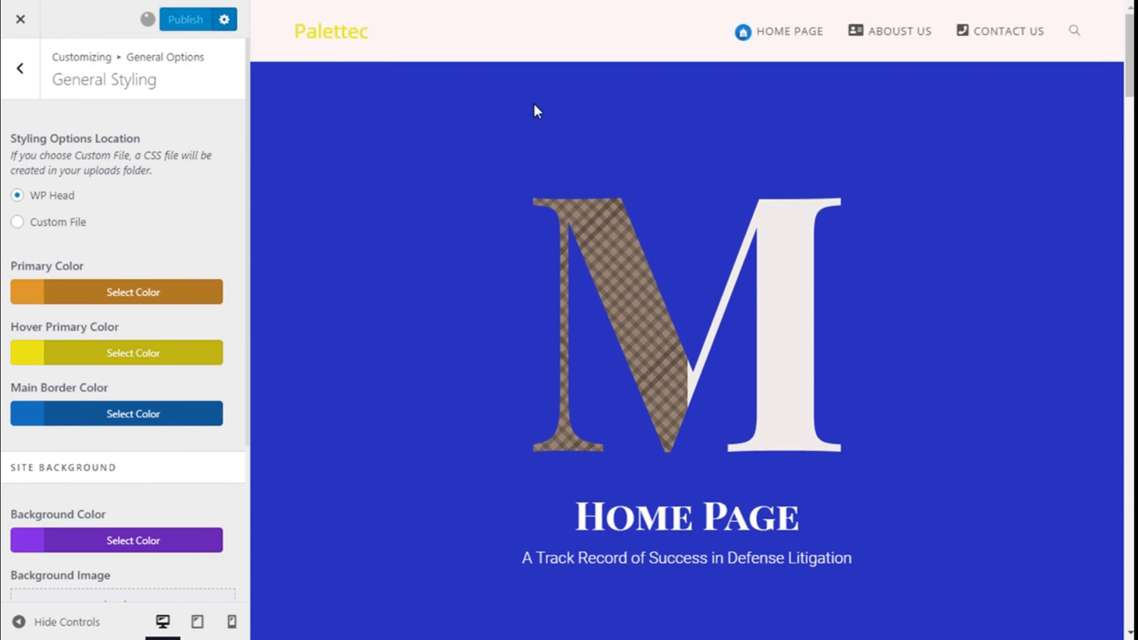
{"action": "left_click", "coordinate": [188, 20]}
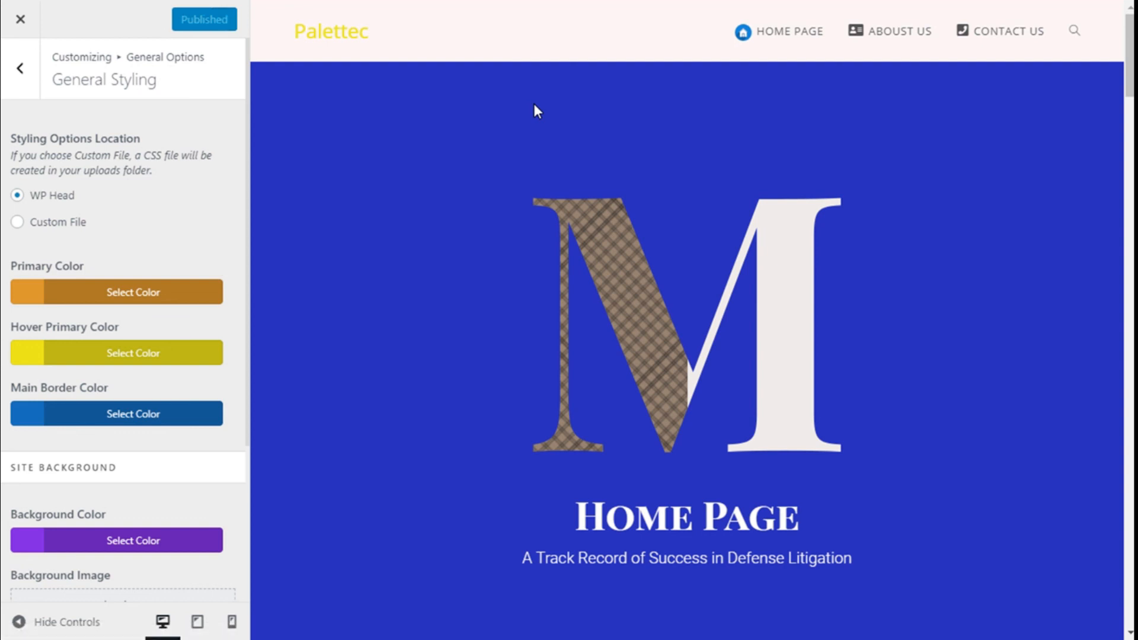
{"action": "scroll", "scroll_direction": "down", "scroll_amount": 3}
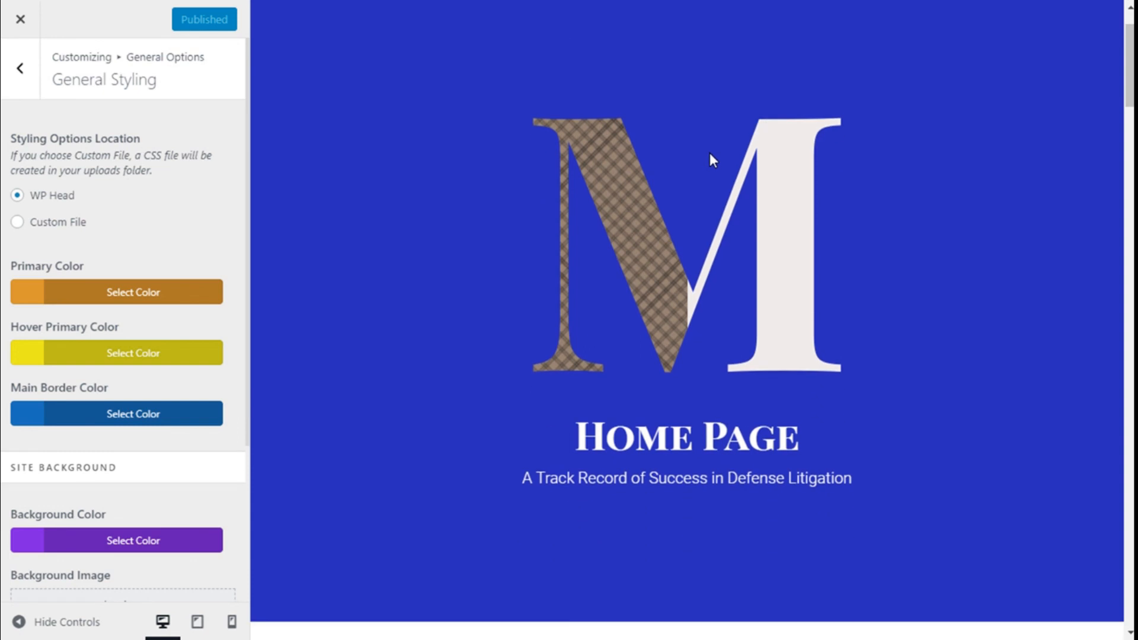
{"action": "scroll", "scroll_direction": "down", "scroll_amount": 3}
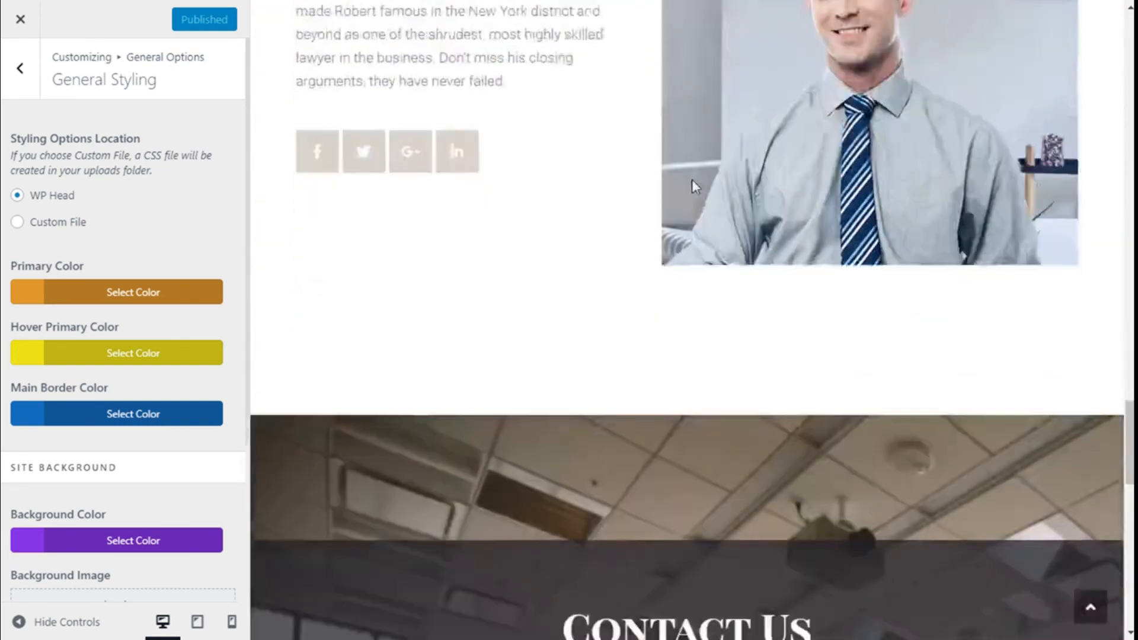
{"action": "scroll", "scroll_direction": "down", "scroll_amount": 3}
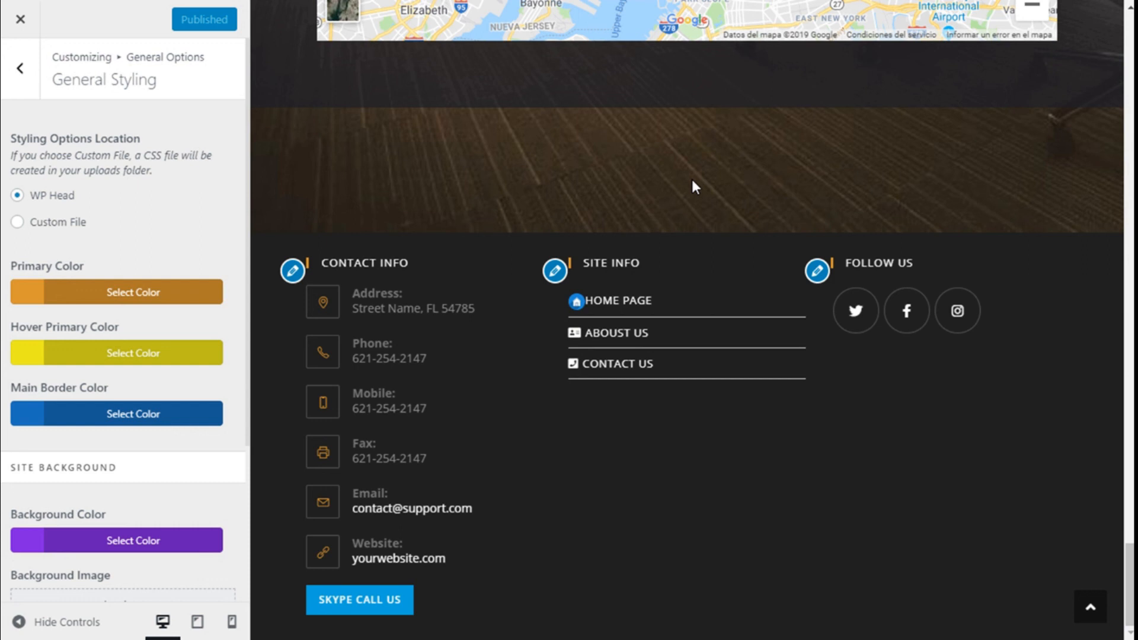
{"action": "mouse_move", "coordinate": [430, 458]}
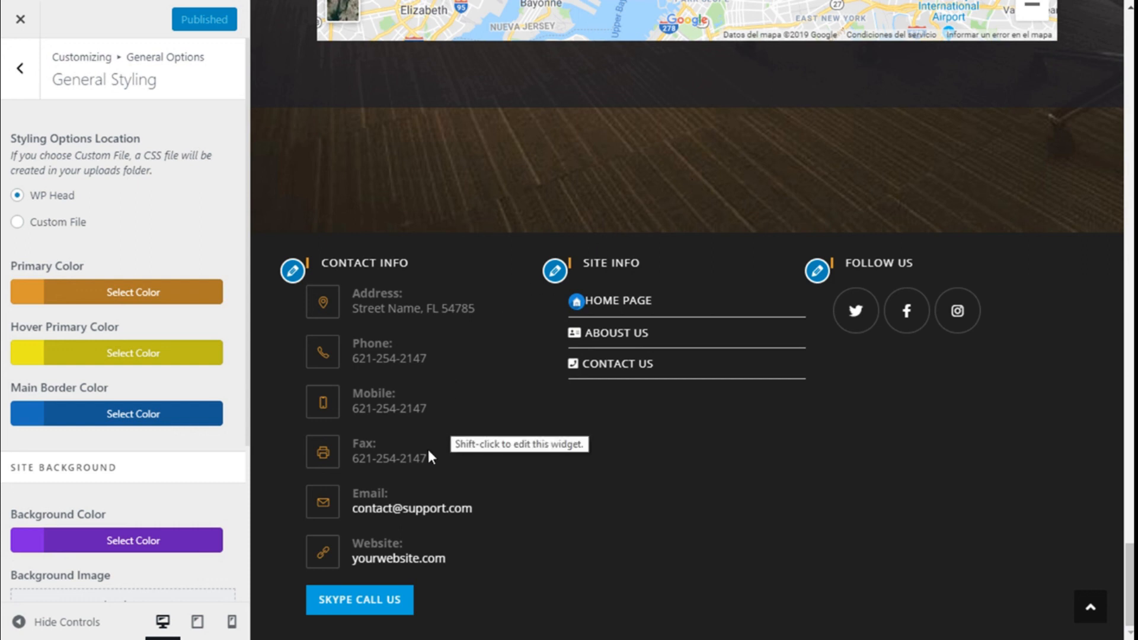